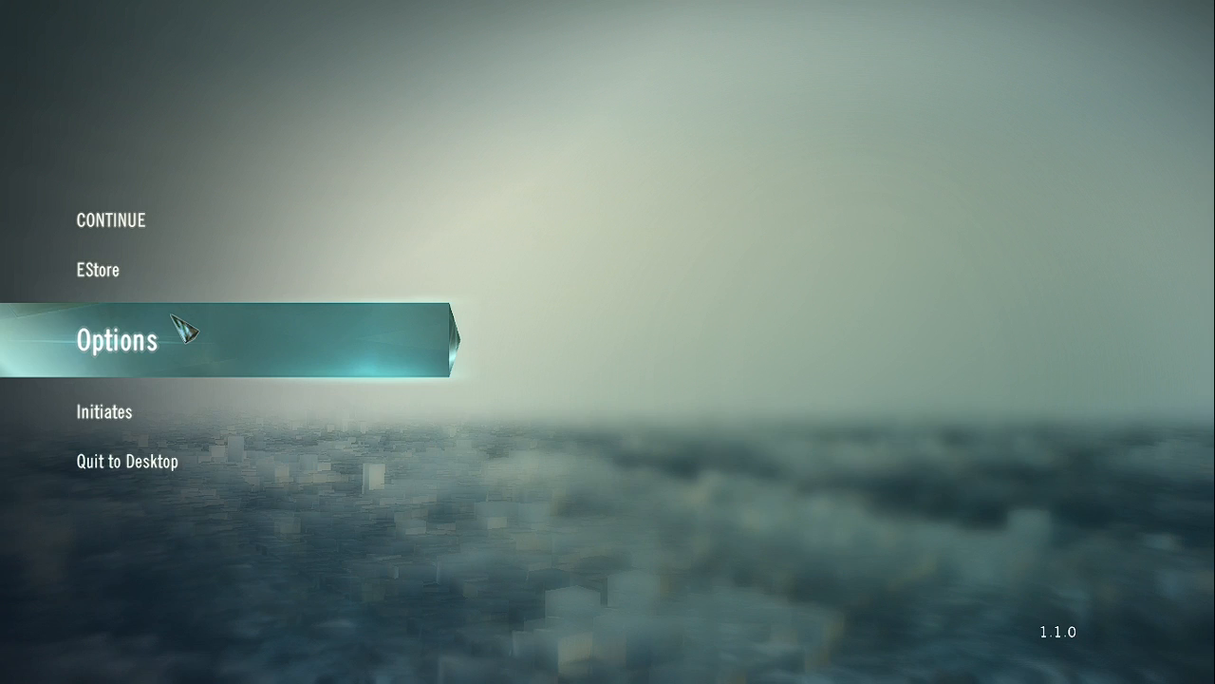
# Go to Options > Graphics and confirm Graphics Quality reads Low, passing VSync
pyautogui.click(116, 340)
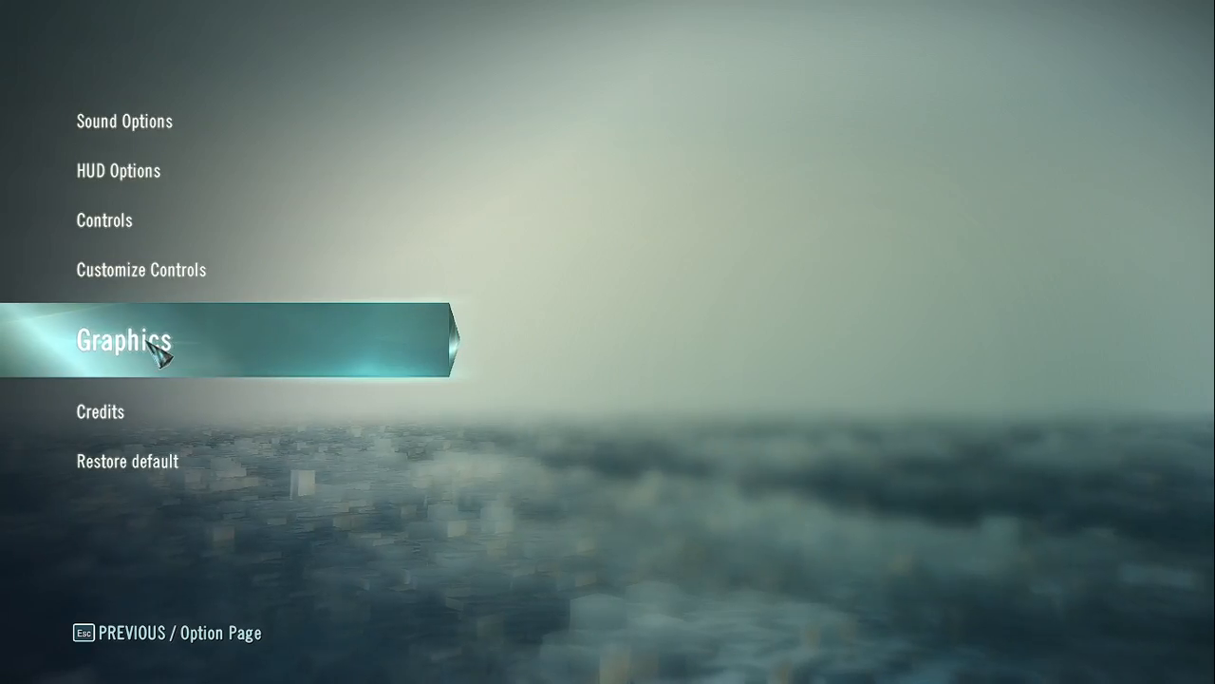
pyautogui.click(123, 340)
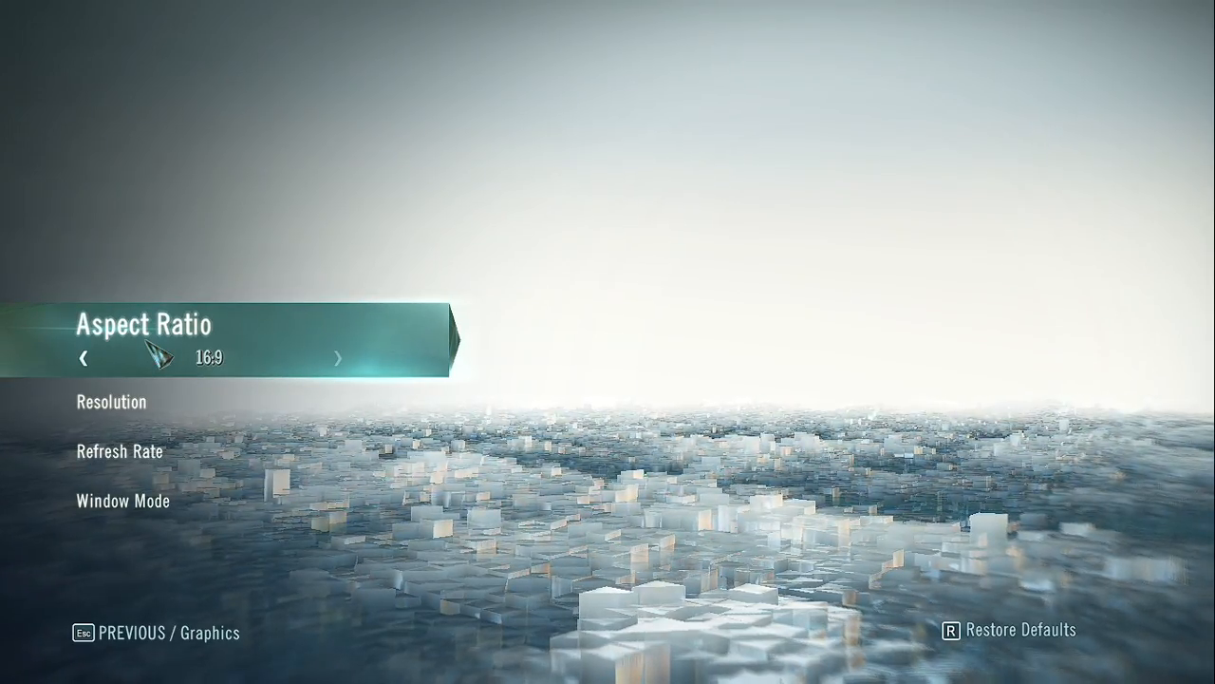
pyautogui.moveTo(174, 416)
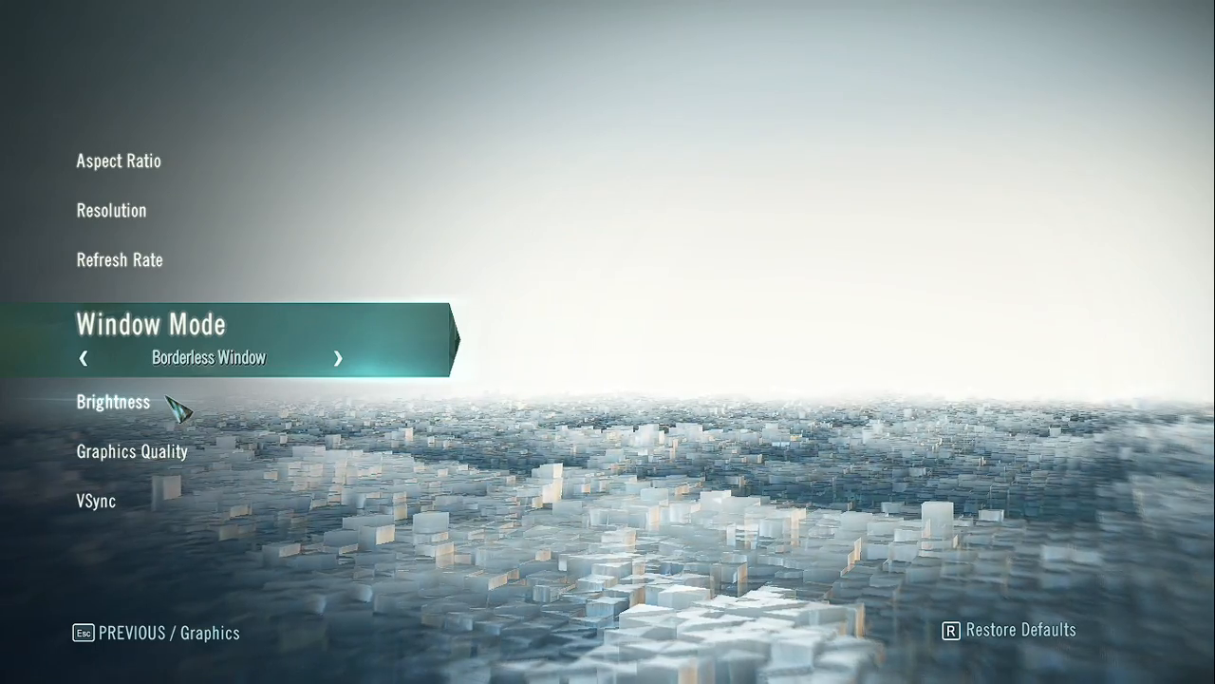
pyautogui.press('Down')
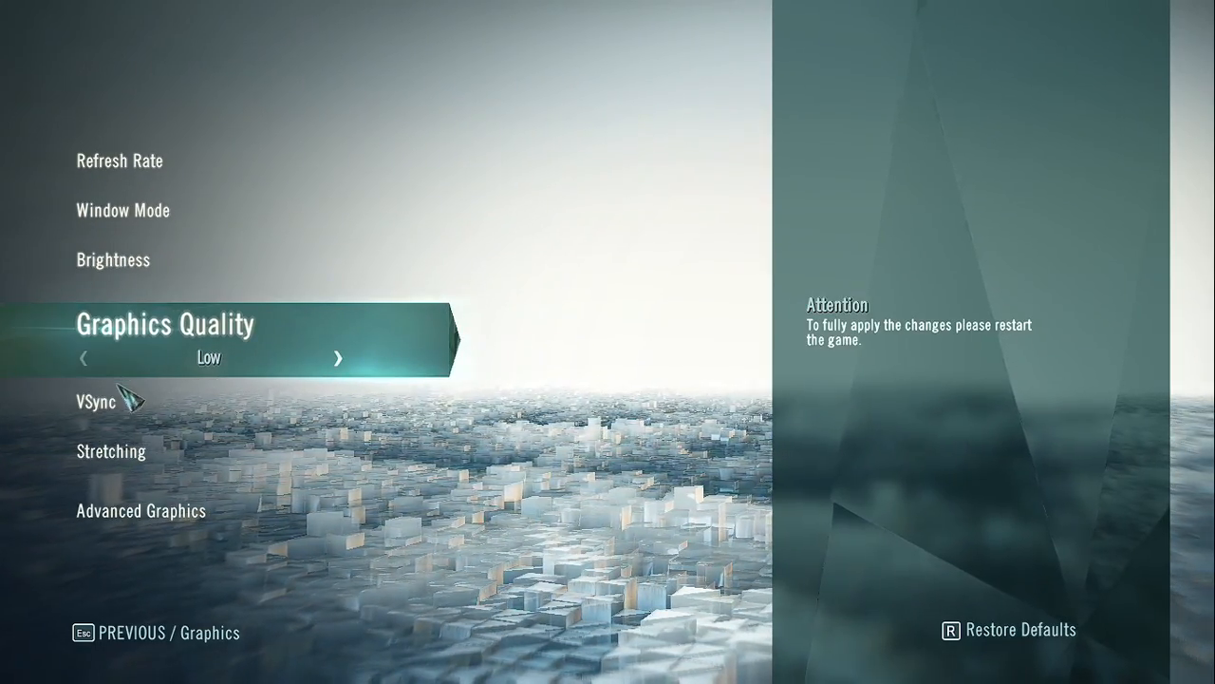
pyautogui.press('down')
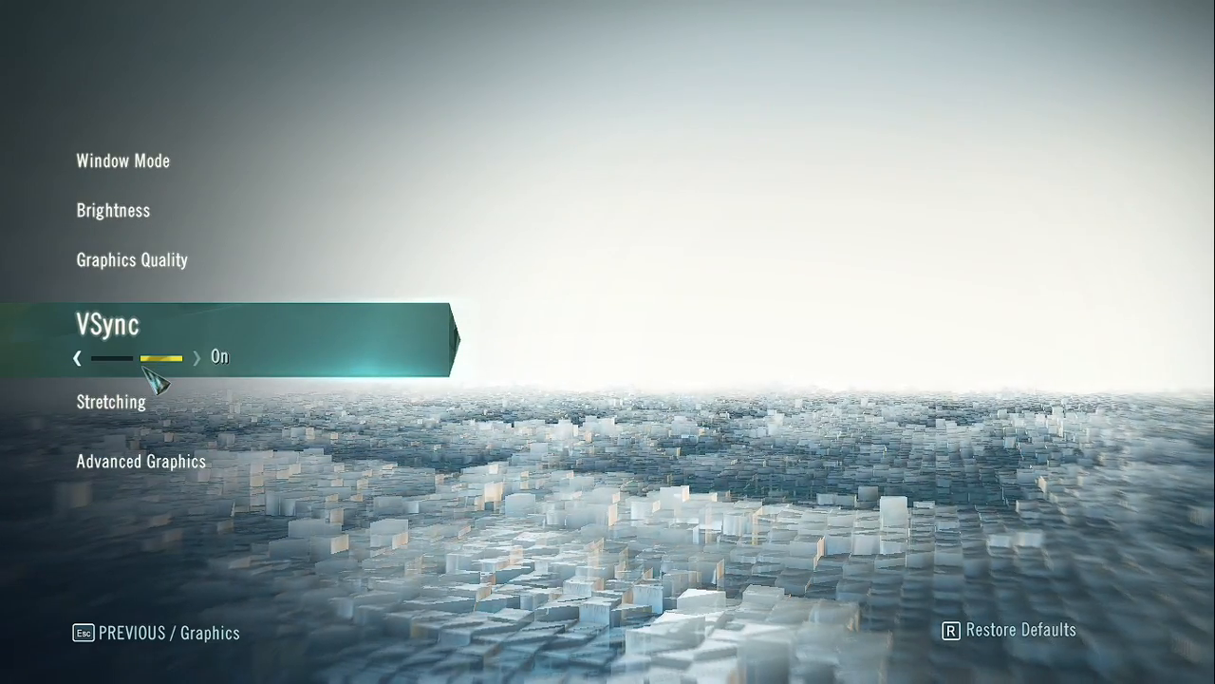
pyautogui.scroll(-3)
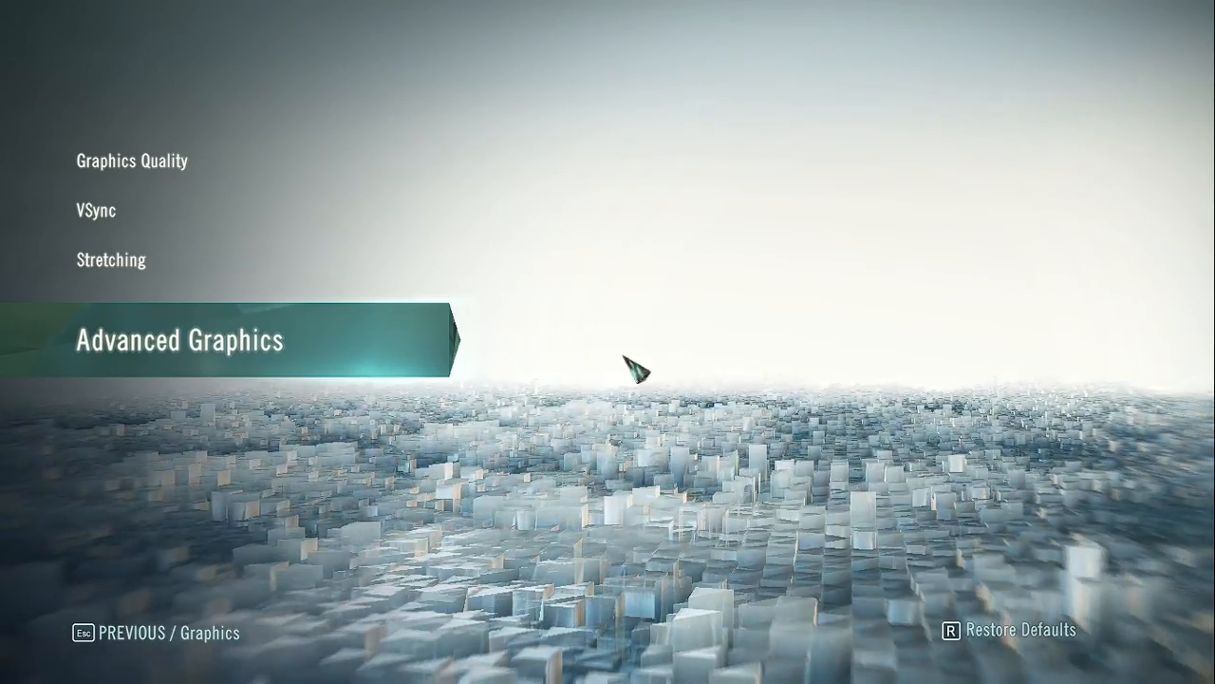
# Enter Advanced Graphics and step through its options
pyautogui.click(180, 340)
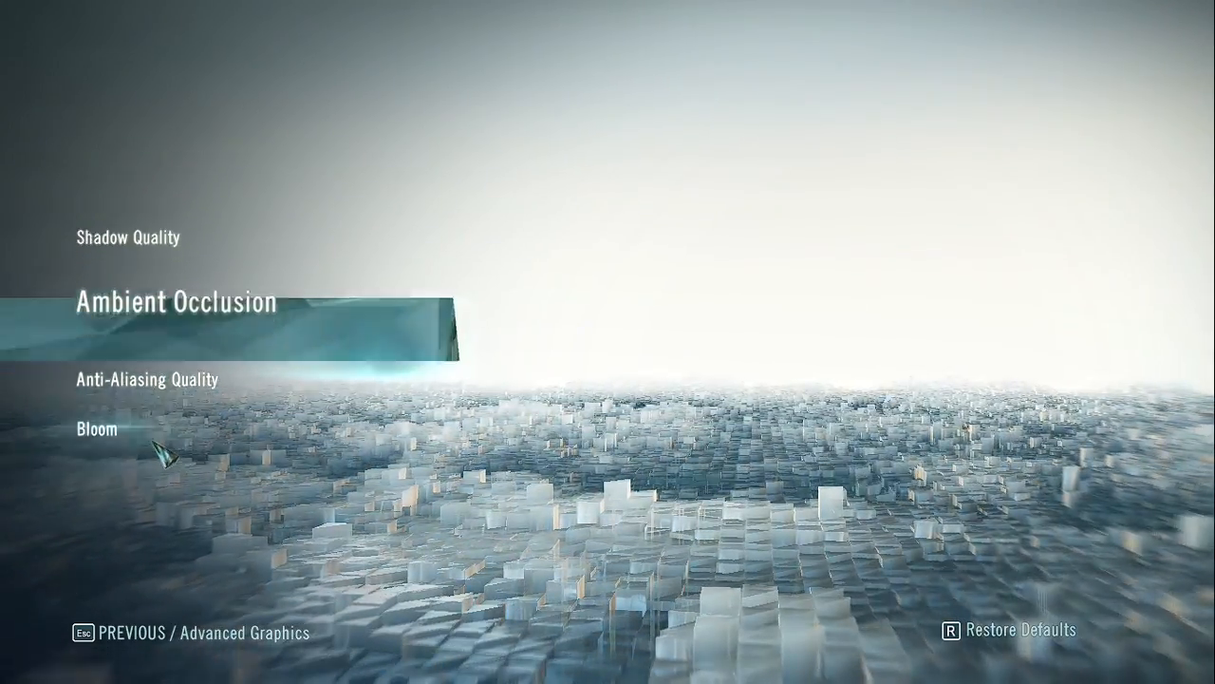
pyautogui.press('down')
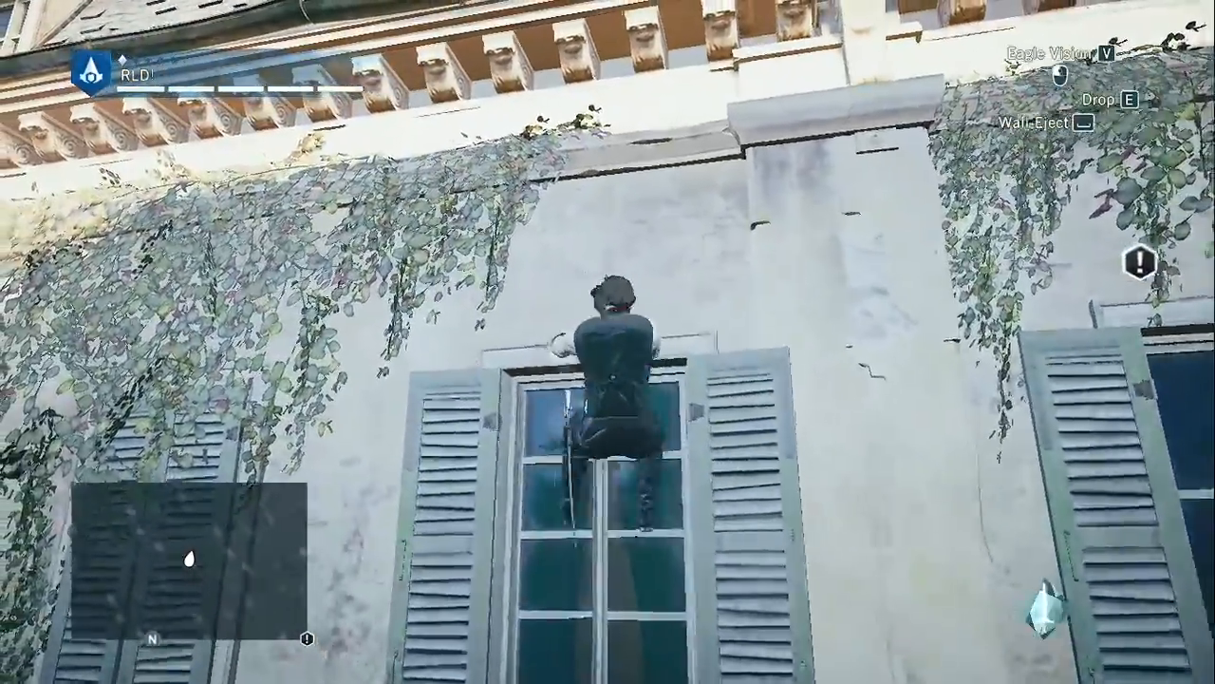
# Move forward and climb a Paris building on the Low preset
pyautogui.press('w')
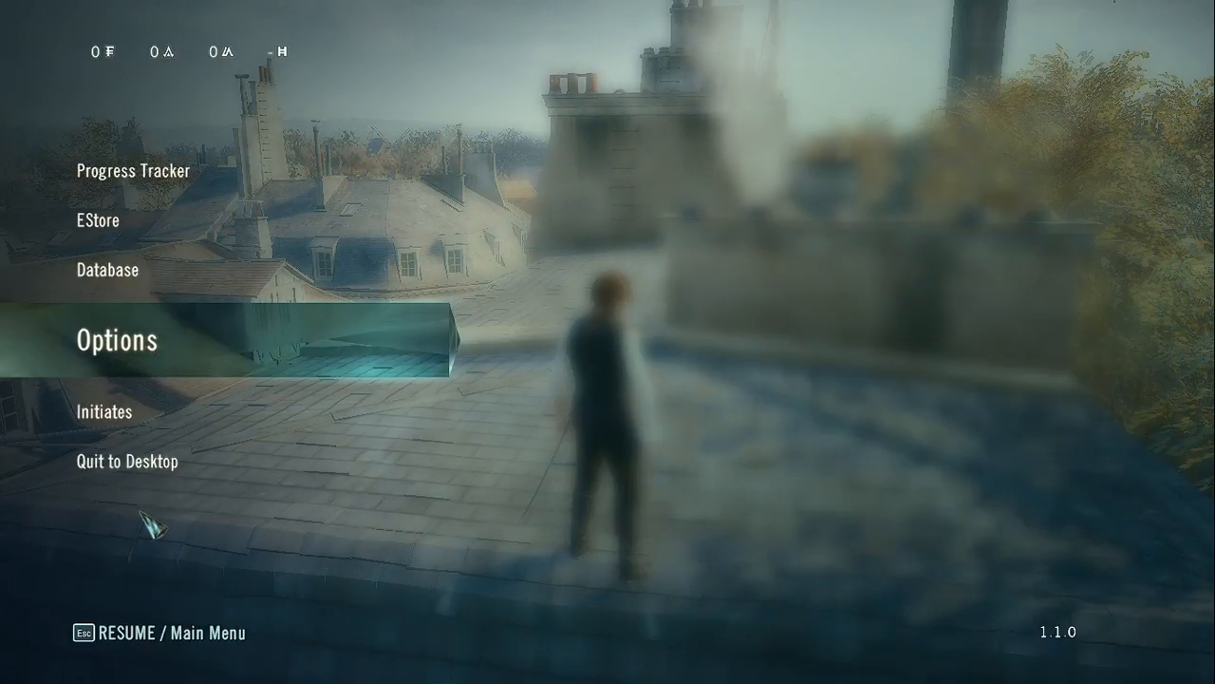
# From the pause menu reach Options > Graphics and move past Graphics Quality
pyautogui.click(116, 338)
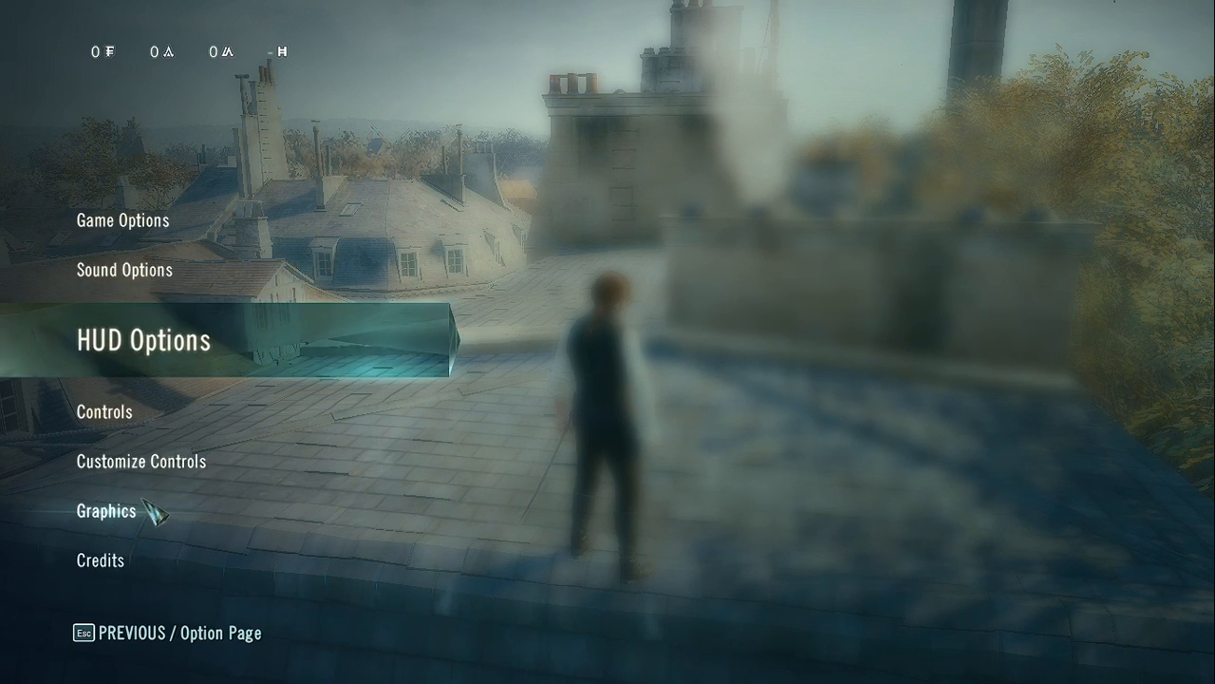
pyautogui.click(107, 509)
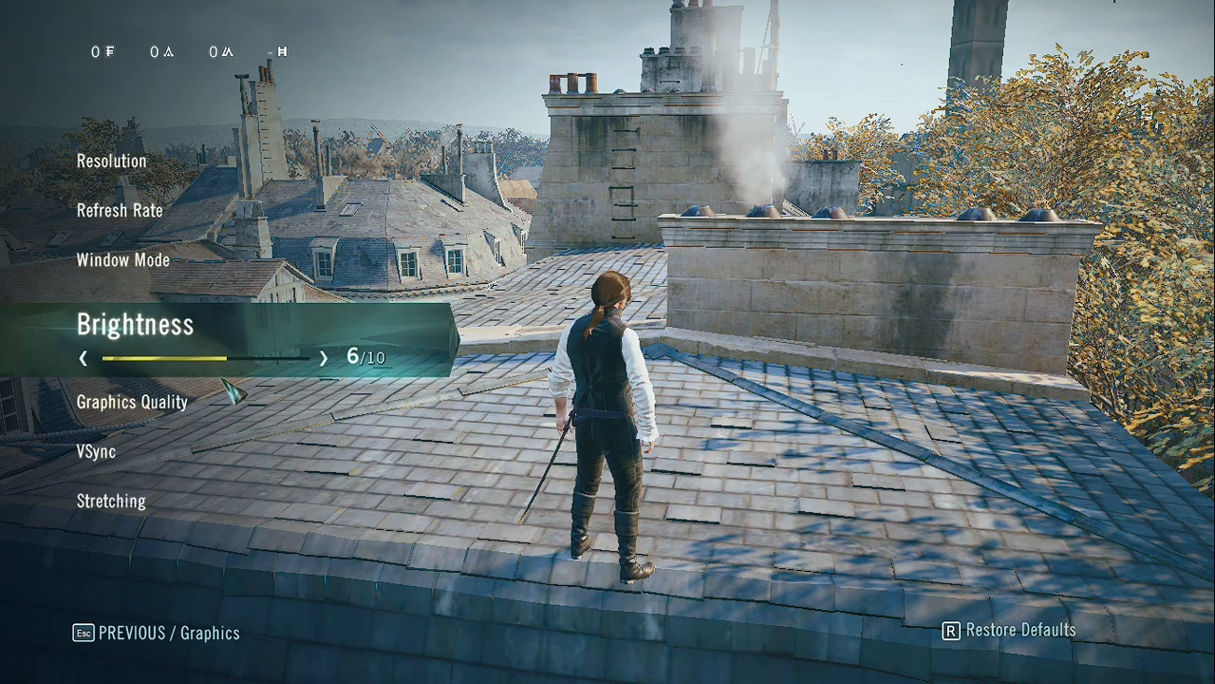
pyautogui.press('Down')
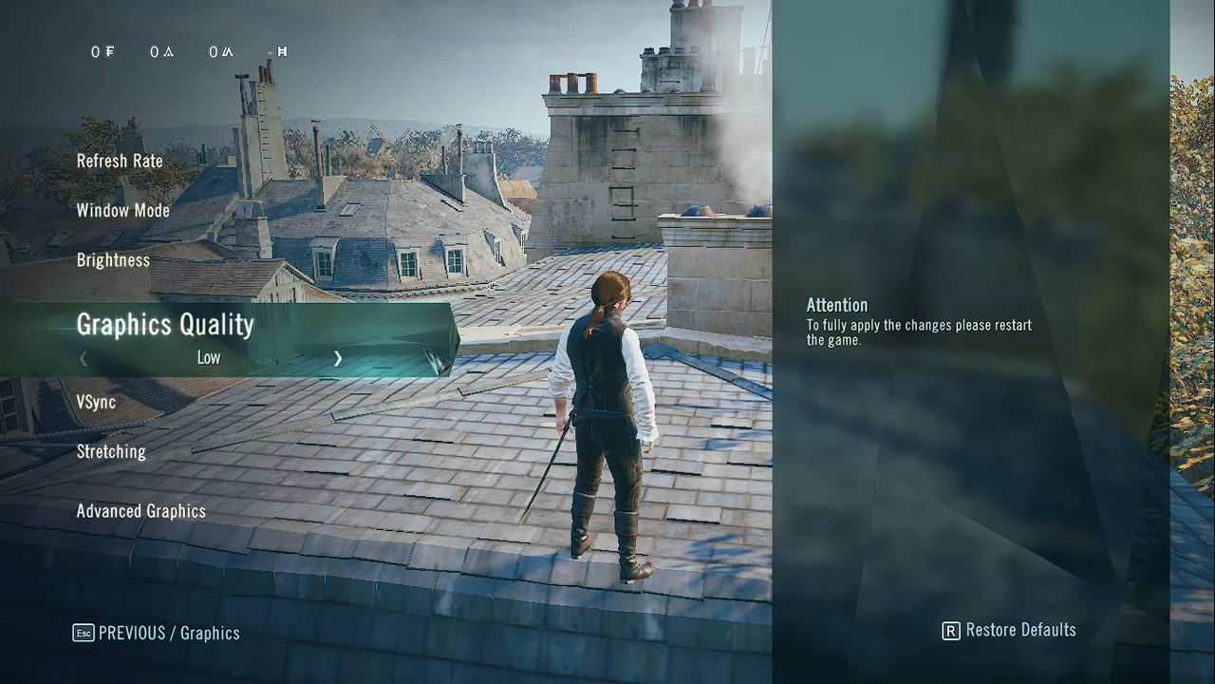
pyautogui.click(341, 357)
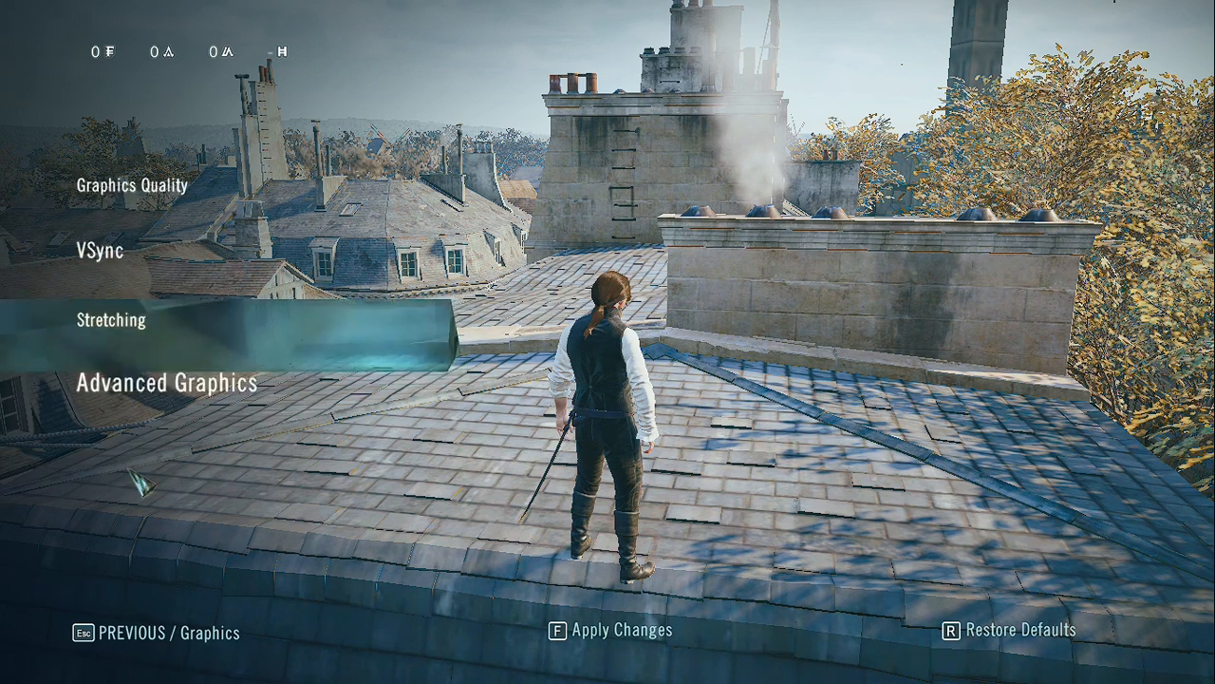
# Enter Advanced Graphics and step to Environment Quality, which reads Medium
pyautogui.press('f')
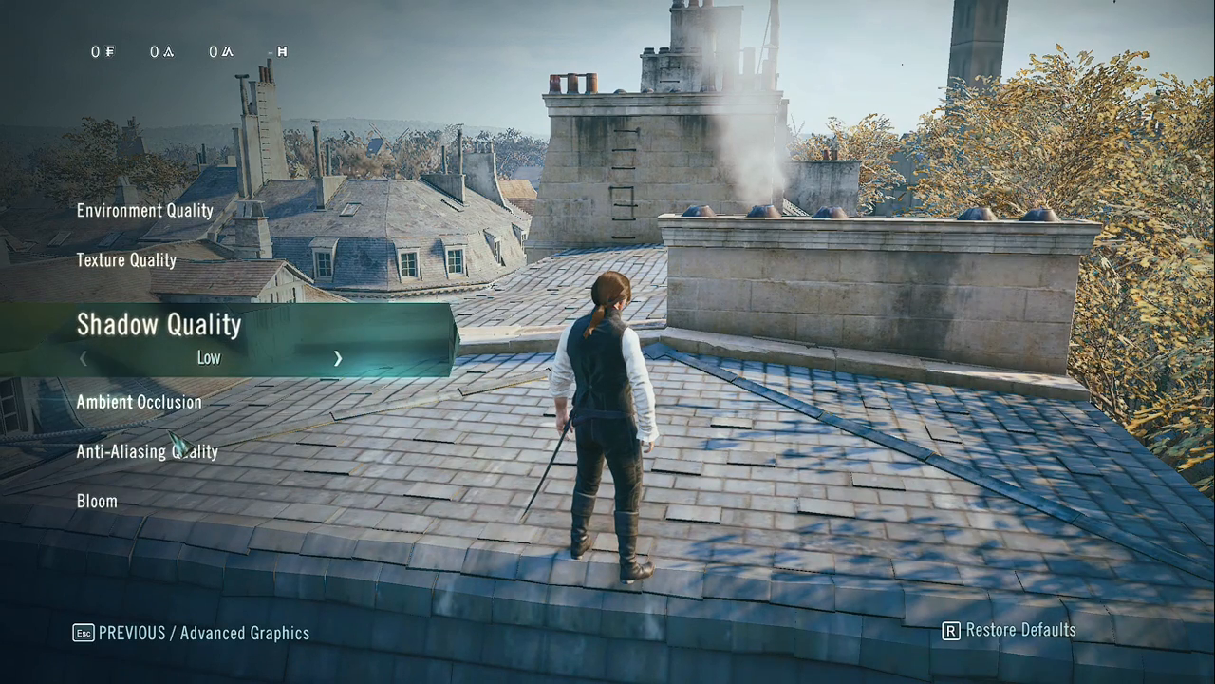
pyautogui.press('Down')
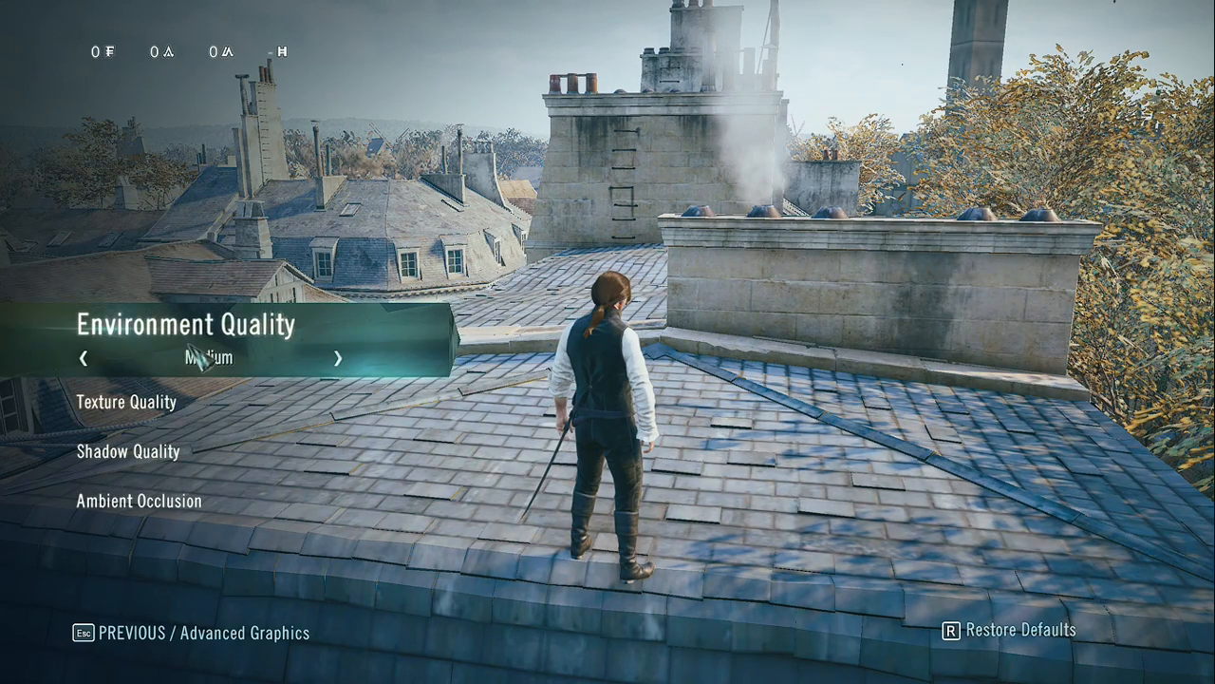
pyautogui.press('down')
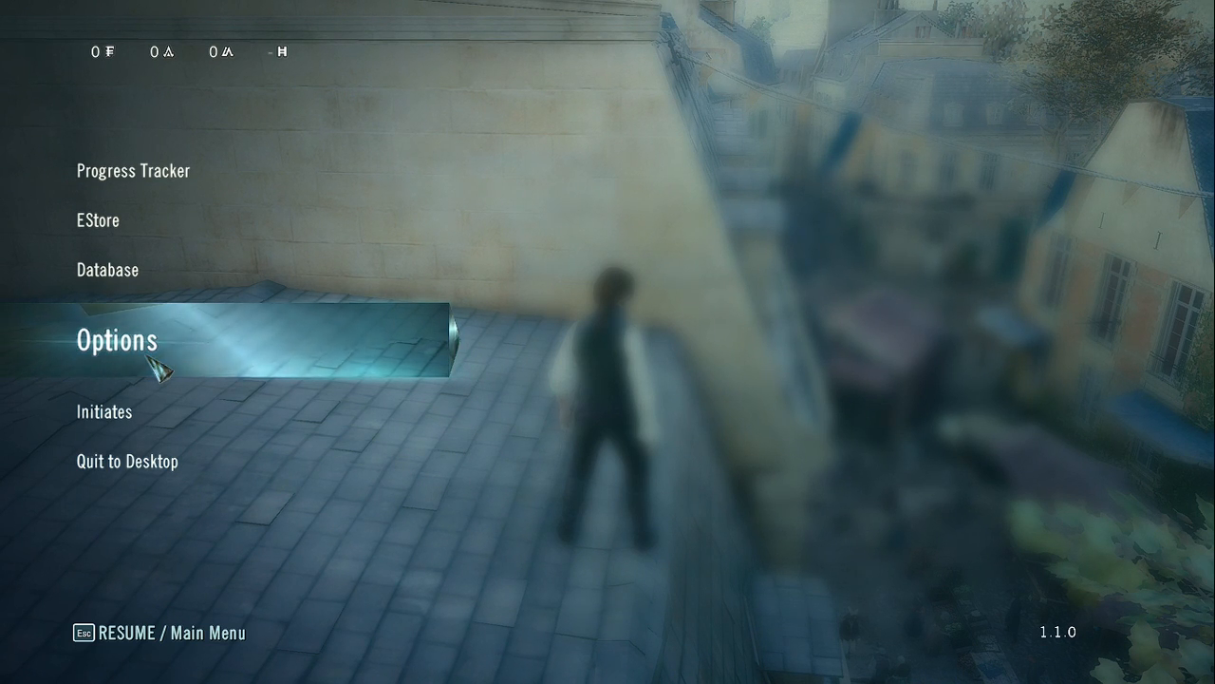
# Raise Graphics Quality from Medium to High and confirm it
pyautogui.click(114, 338)
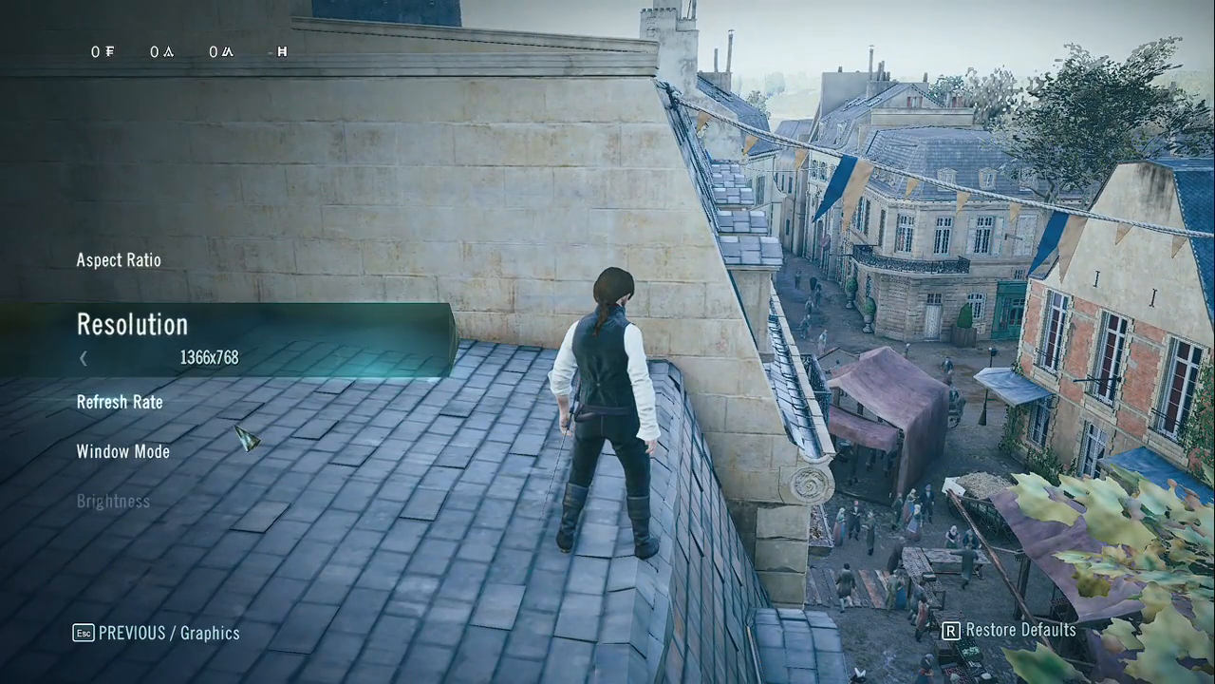
pyautogui.press('down')
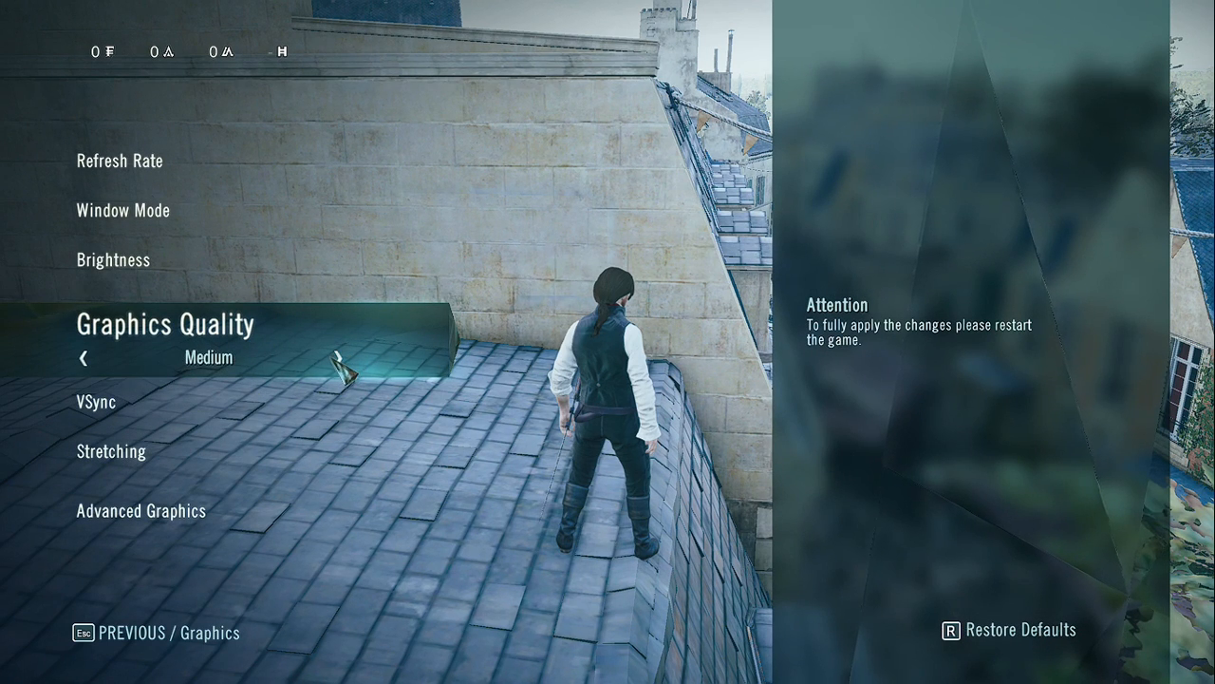
pyautogui.click(338, 357)
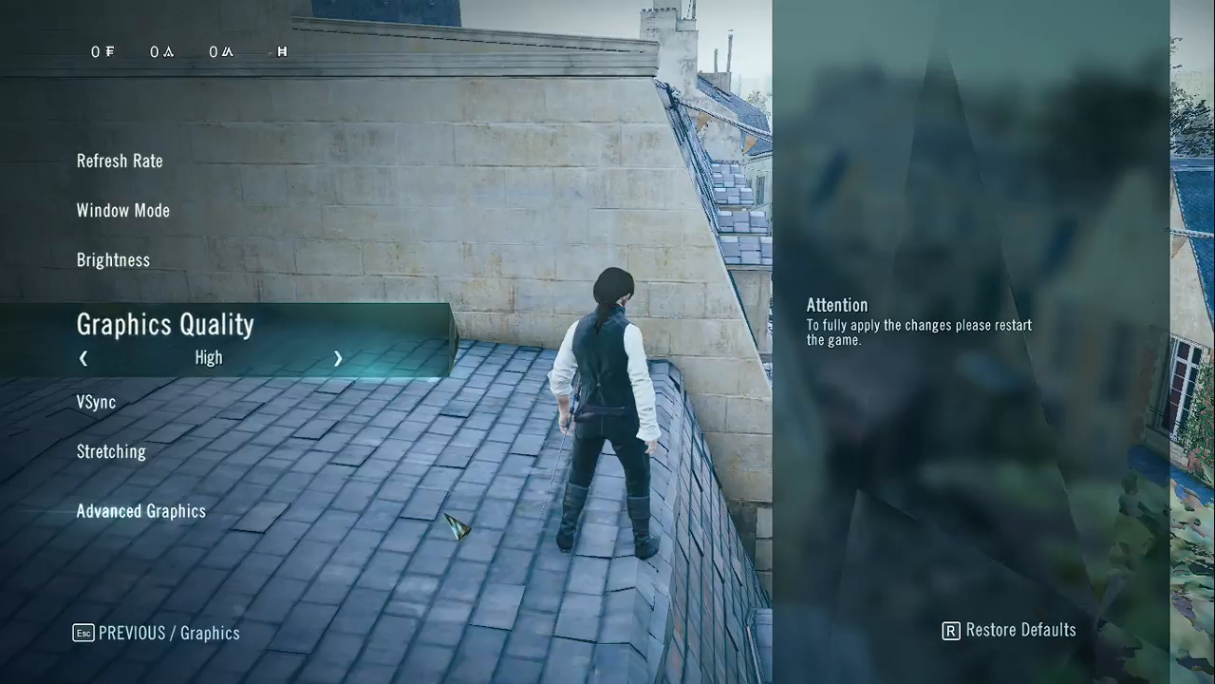
pyautogui.press('Escape')
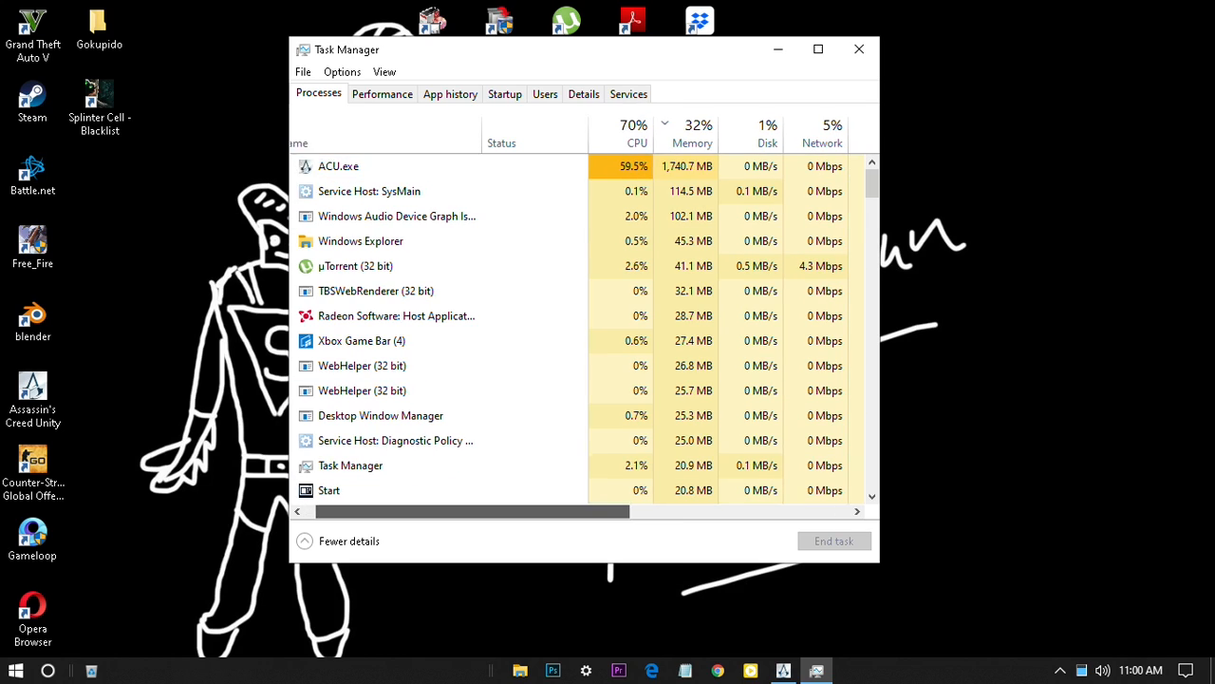
# Scroll the Processes table right to reveal ACU.exe's GPU columns
pyautogui.hscroll(3)
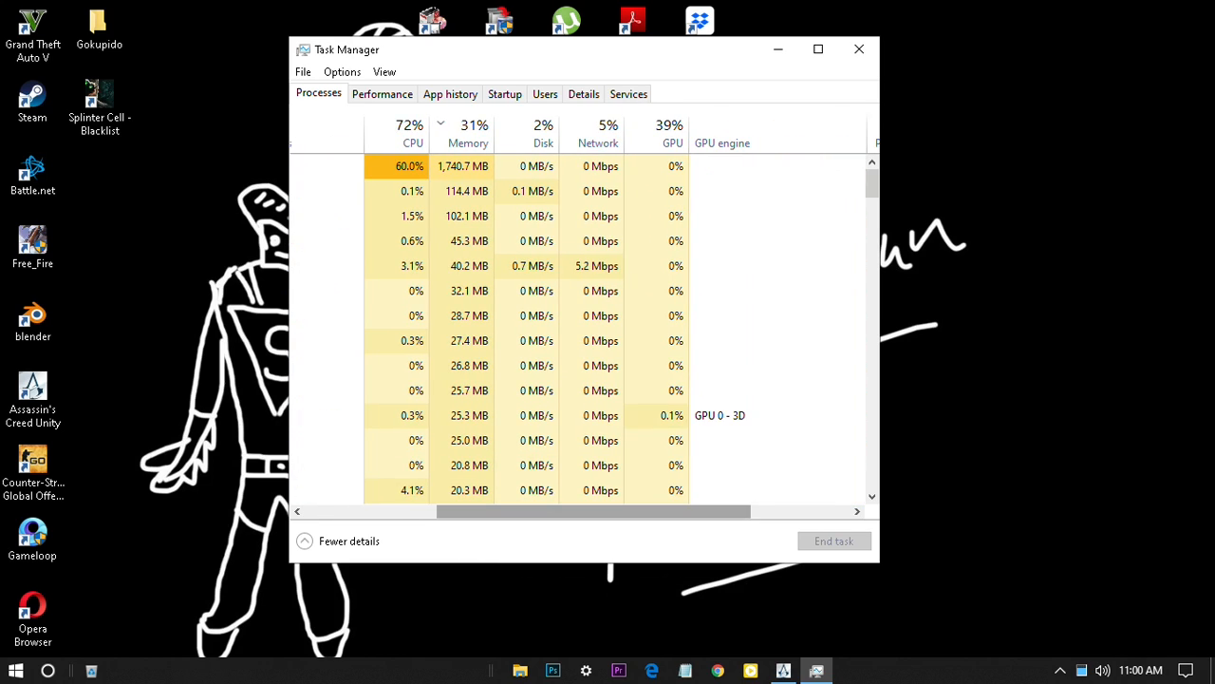